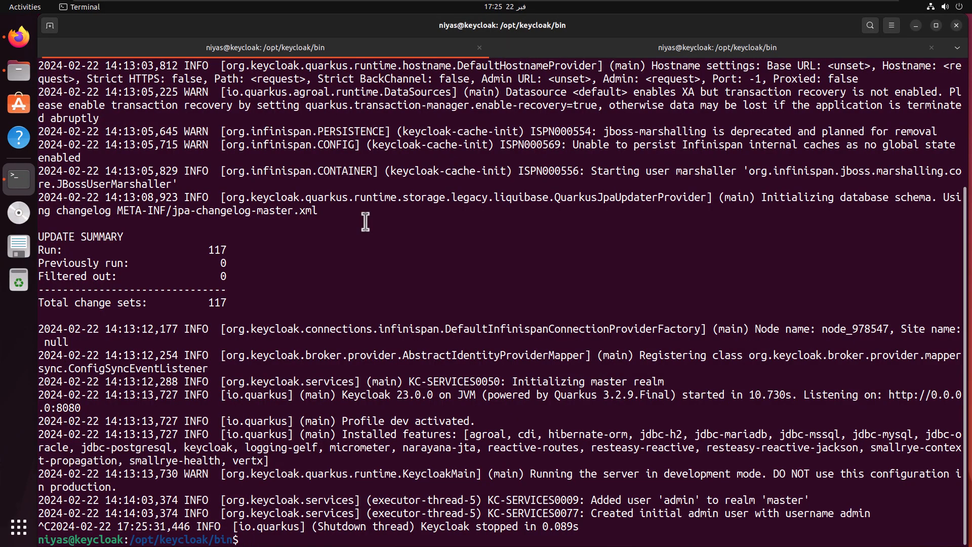
Step: Clear the terminal output to leave a fresh prompt in /opt/keycloak/bin
{"action": "type", "text": "clewar"}
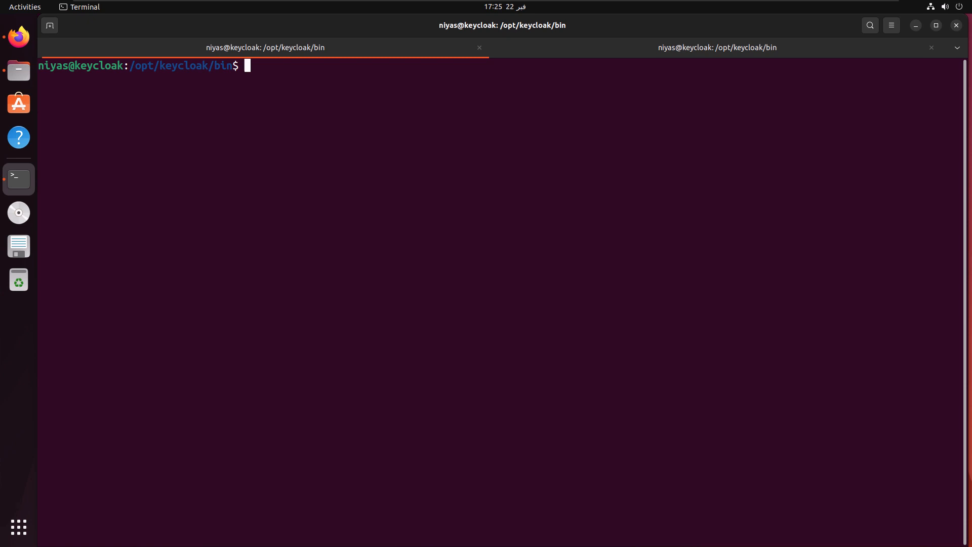
Step: Enter openssl genpkey -algorithm RSA for keycloak.local.key, initially missing the -out flag
{"action": "type", "text": "openssl e"}
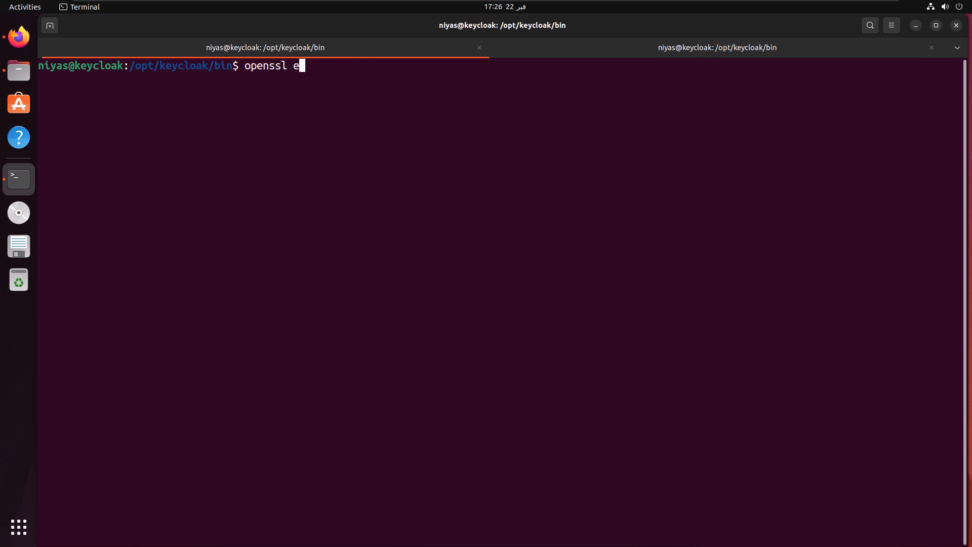
{"action": "type", "text": "gen"}
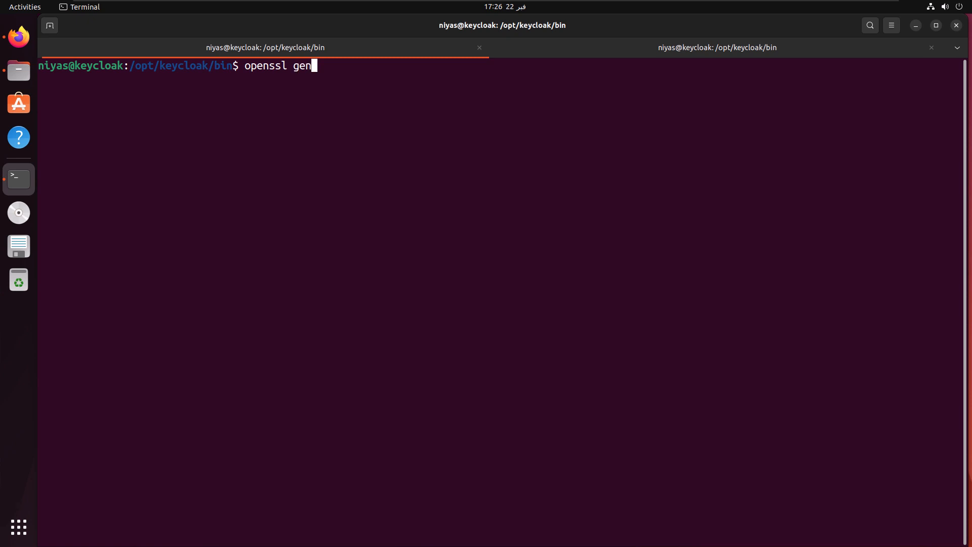
{"action": "type", "text": "pkey -al"}
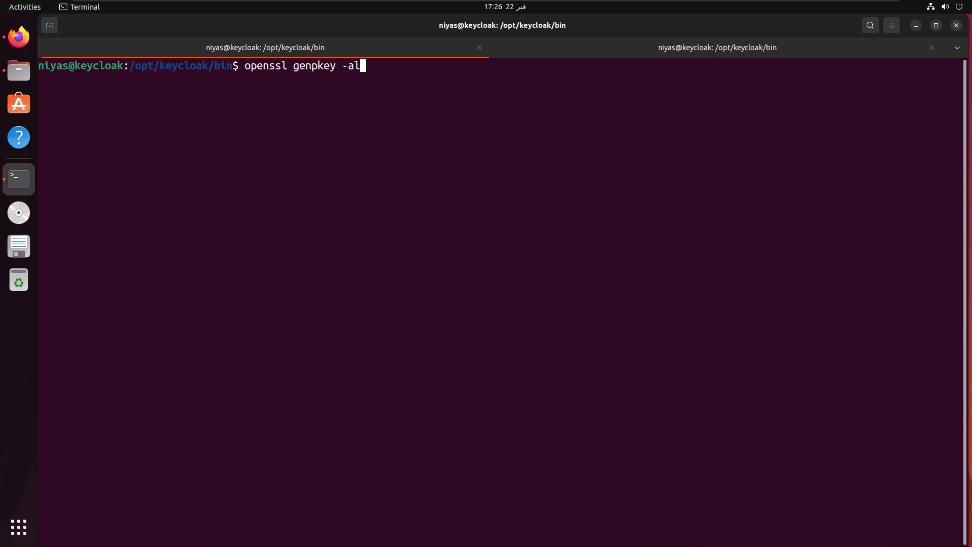
{"action": "type", "text": "gorithm R"}
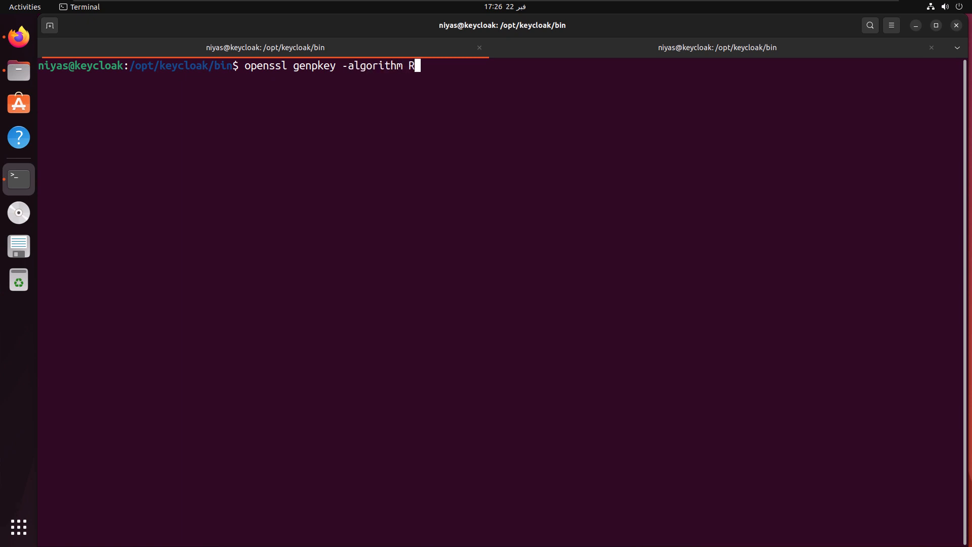
{"action": "type", "text": "SA"}
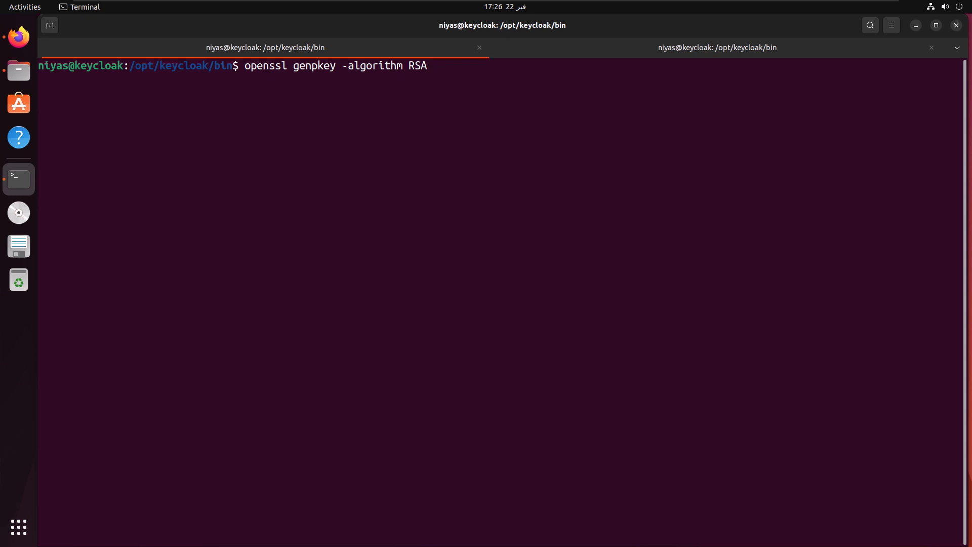
{"action": "type", "text": "keycloak.l"}
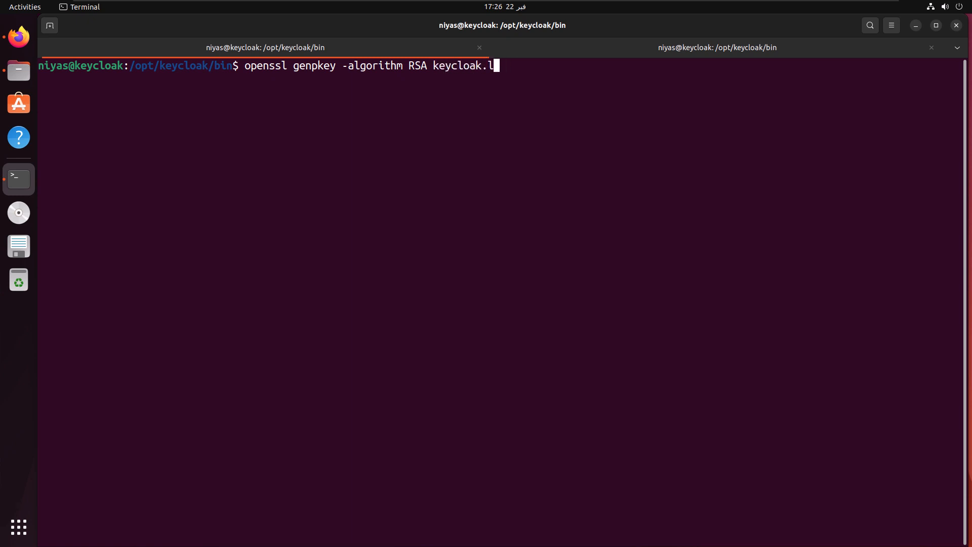
{"action": "type", "text": "ocal.ke"}
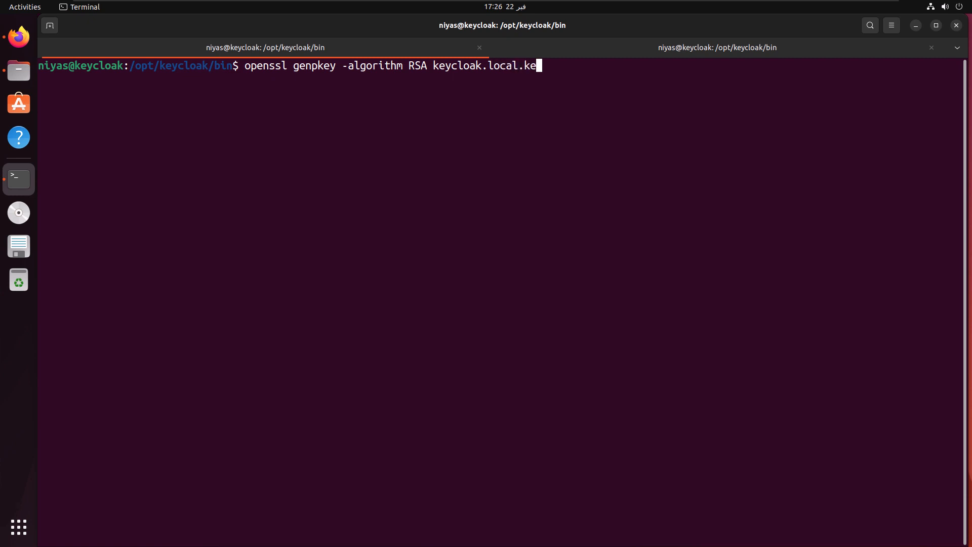
{"action": "type", "text": "y"}
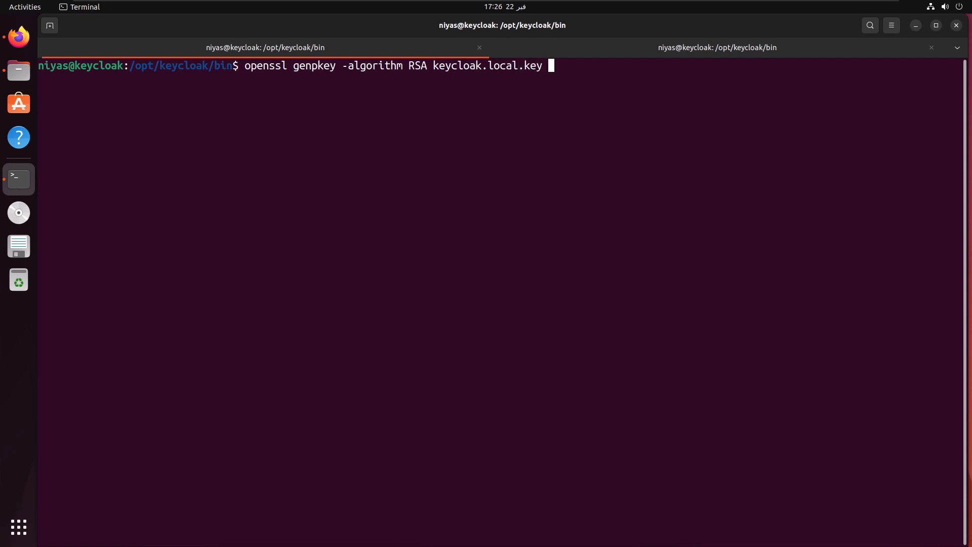
Step: Add -pkeyopt rsa_keygen_bits:2048 and the missing -out to generate the 2048-bit RSA key
{"action": "type", "text": "-"}
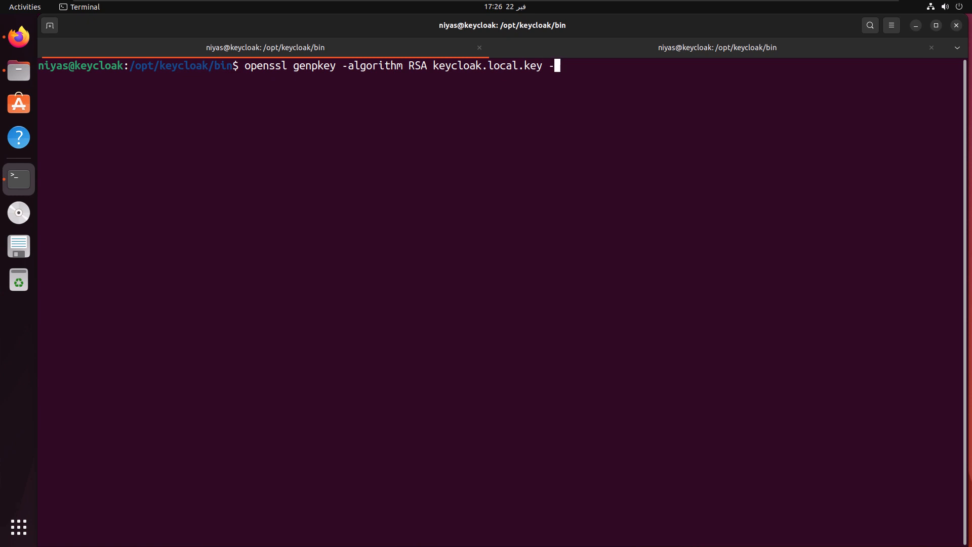
{"action": "type", "text": "pkey"}
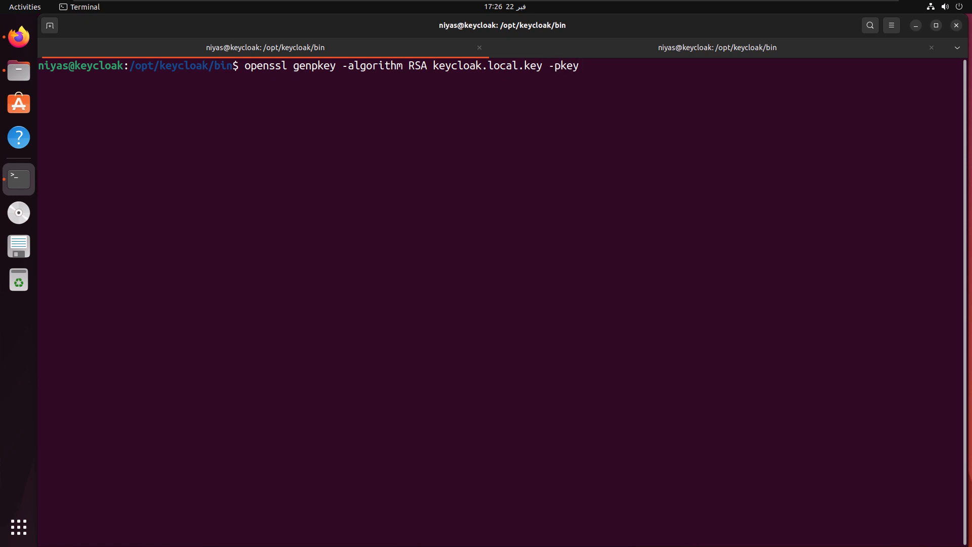
{"action": "type", "text": "opt"}
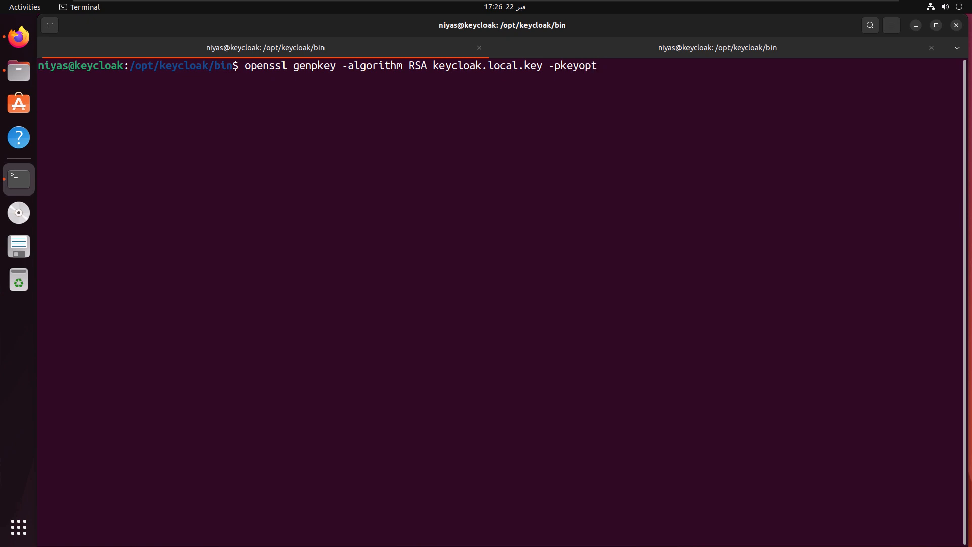
{"action": "type", "text": "rsa_keygen_bits:"}
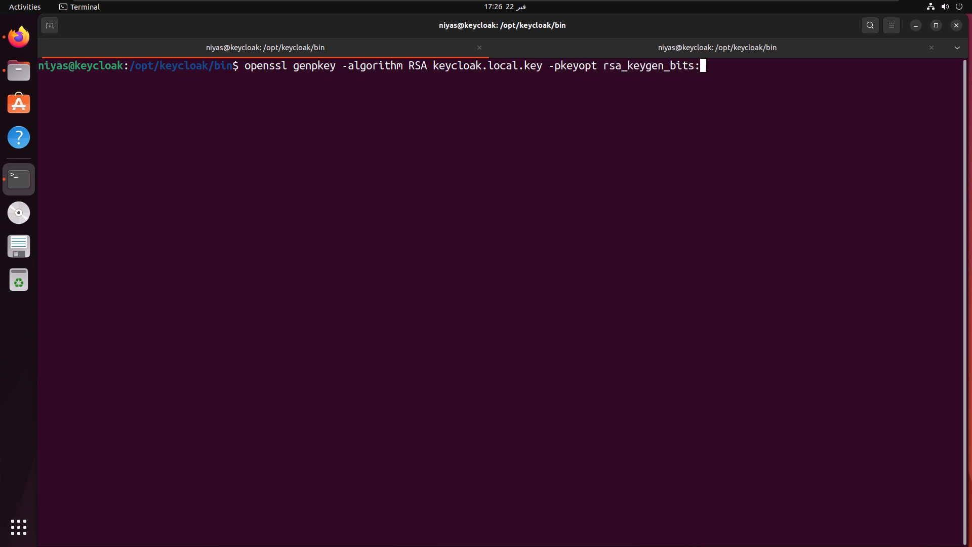
{"action": "type", "text": "2048"}
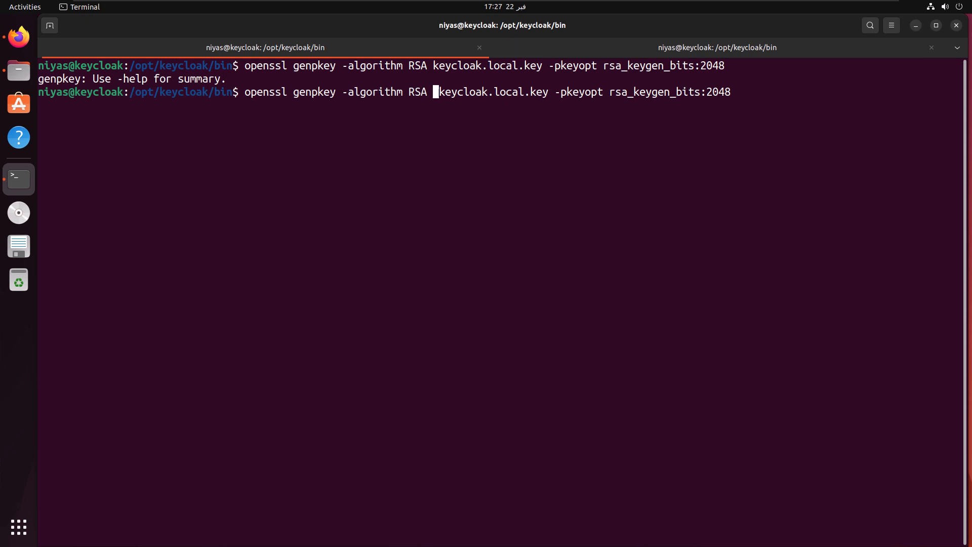
{"action": "type", "text": "out"}
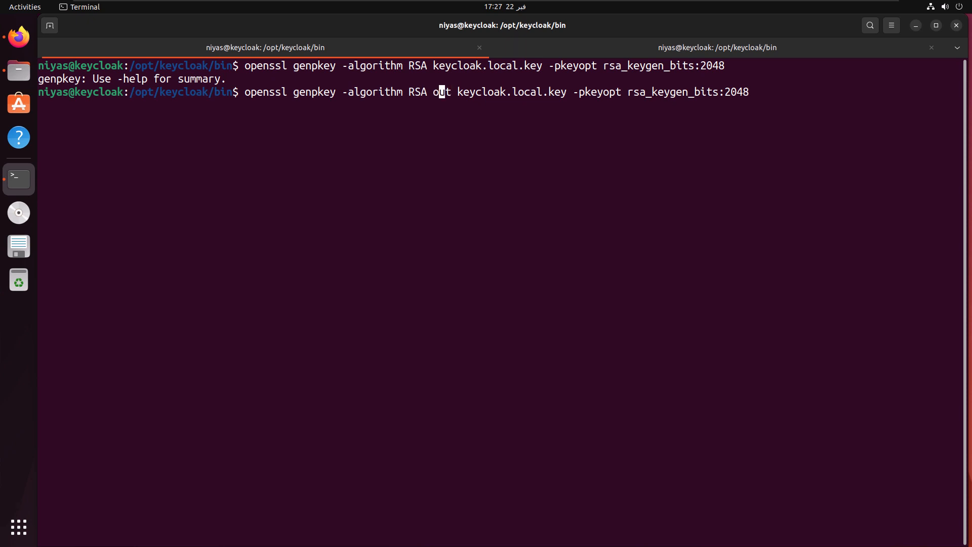
{"action": "type", "text": "-"}
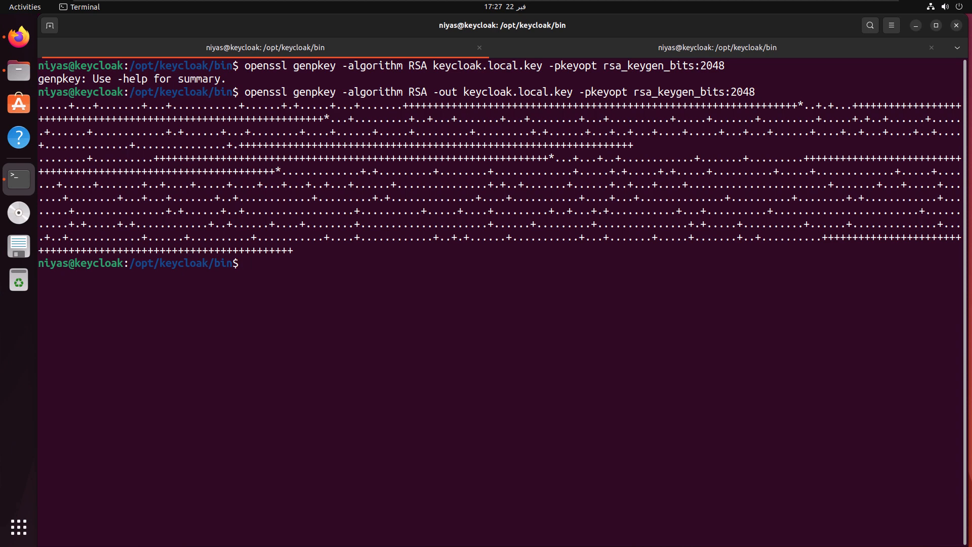
Step: Compose openssl req -new -x509 -sha256 using the keycloak.local.key private key
{"action": "type", "text": "open"}
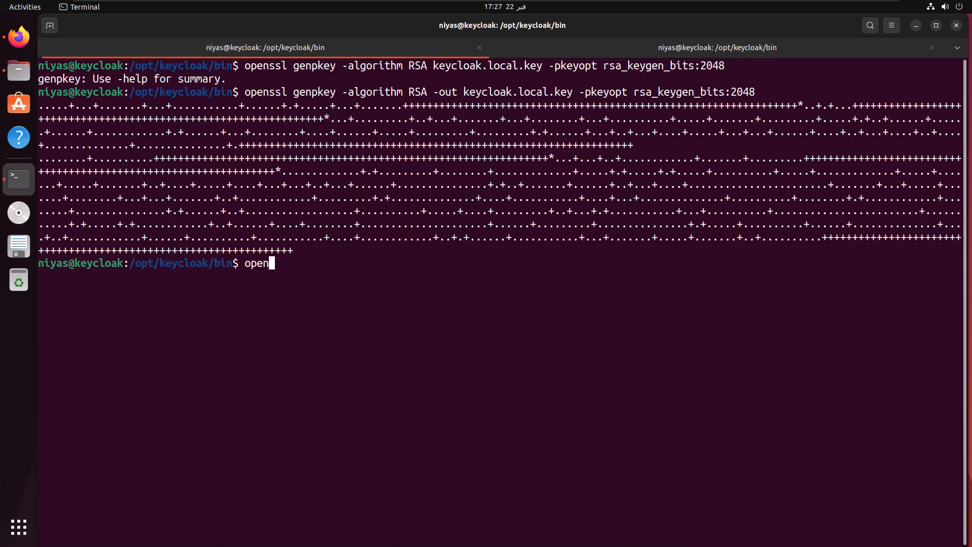
{"action": "type", "text": "ssl req"}
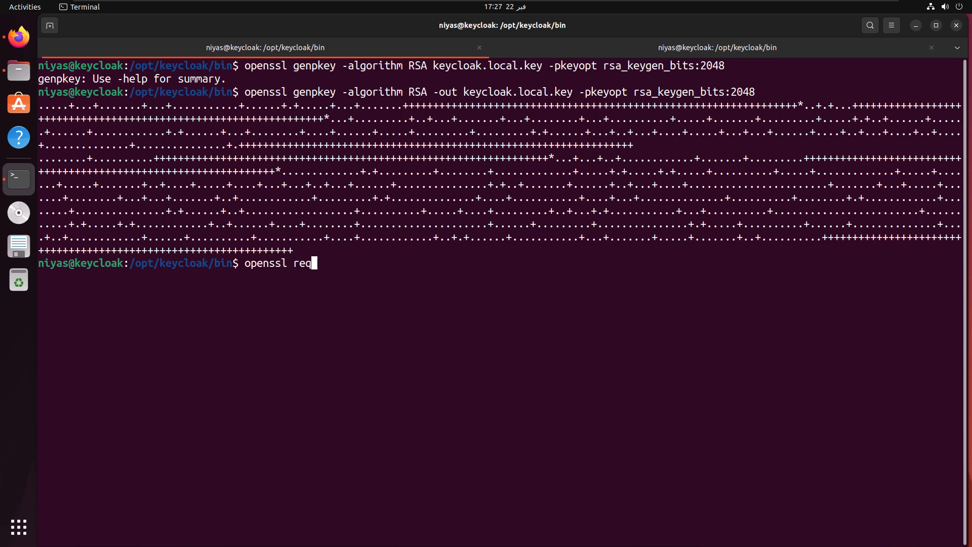
{"action": "type", "text": "-ne"}
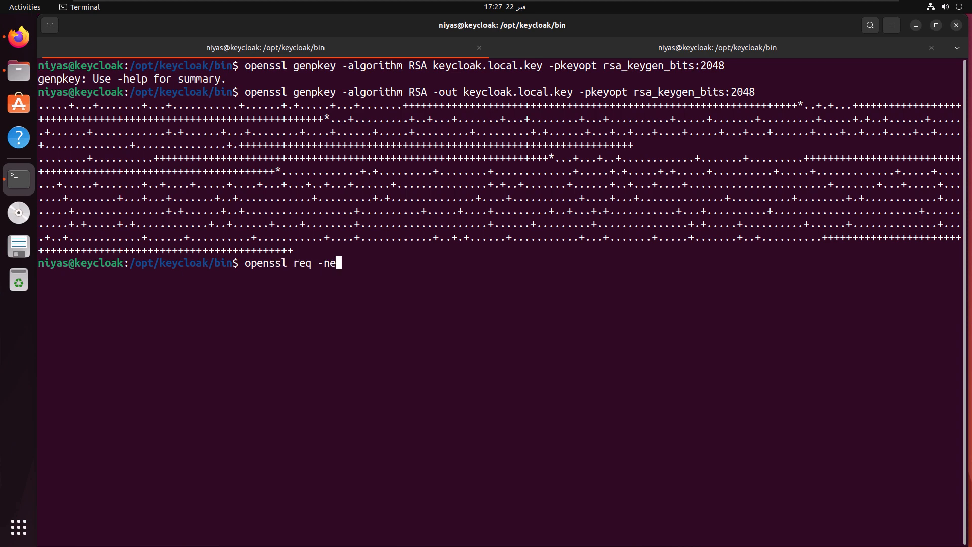
{"action": "type", "text": "w -"}
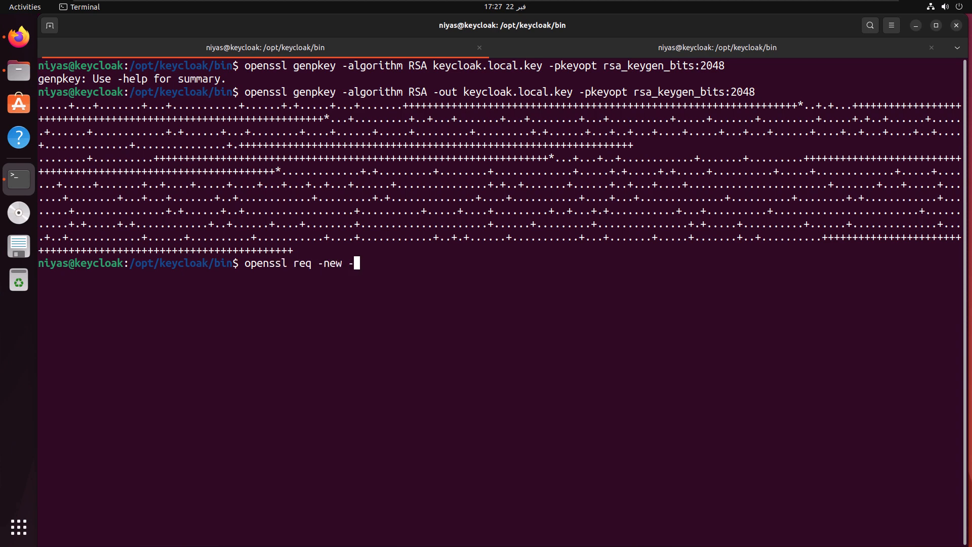
{"action": "type", "text": "x509"}
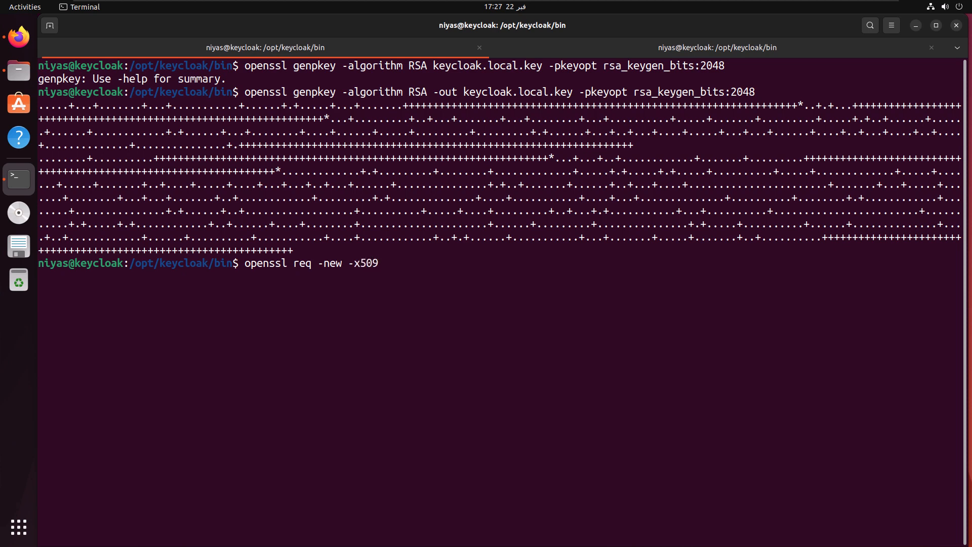
{"action": "type", "text": "-sha"}
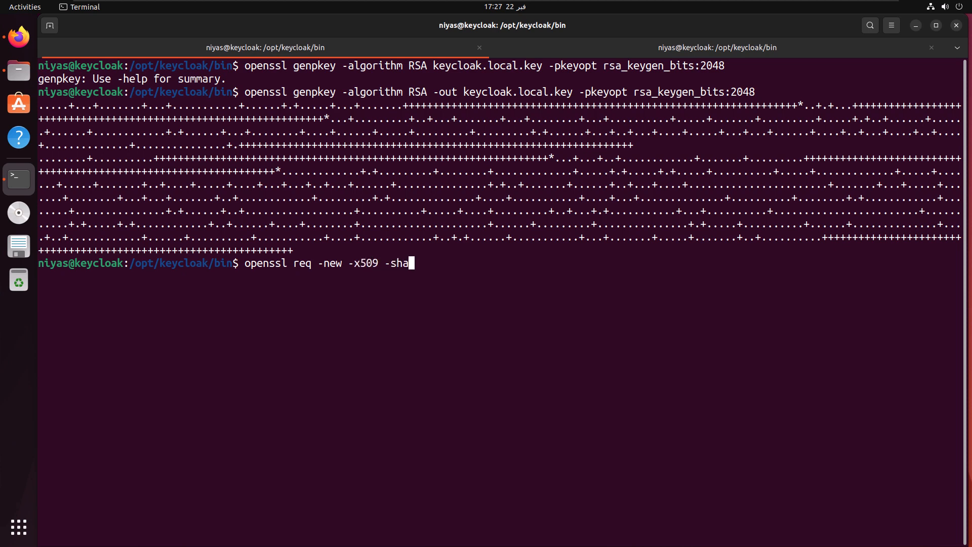
{"action": "type", "text": "256 -"}
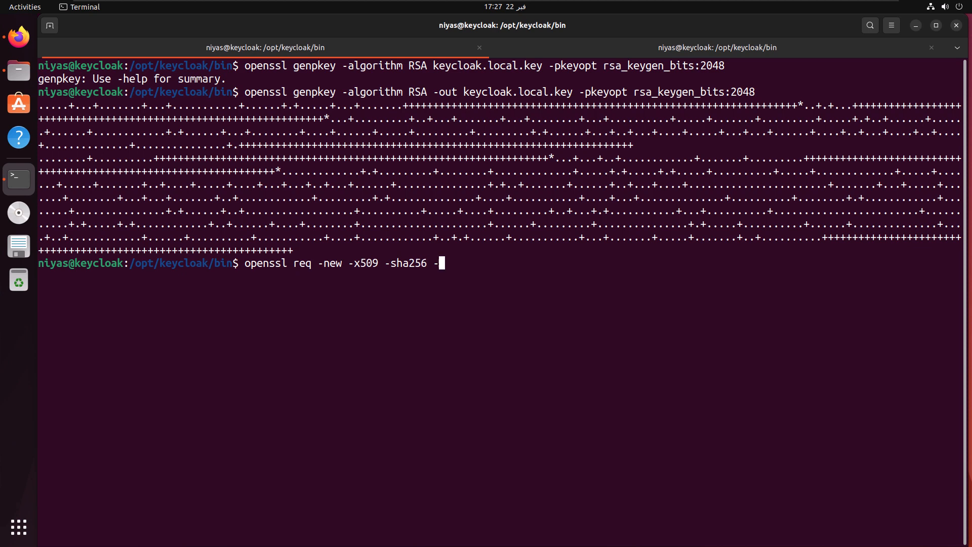
{"action": "type", "text": "key"}
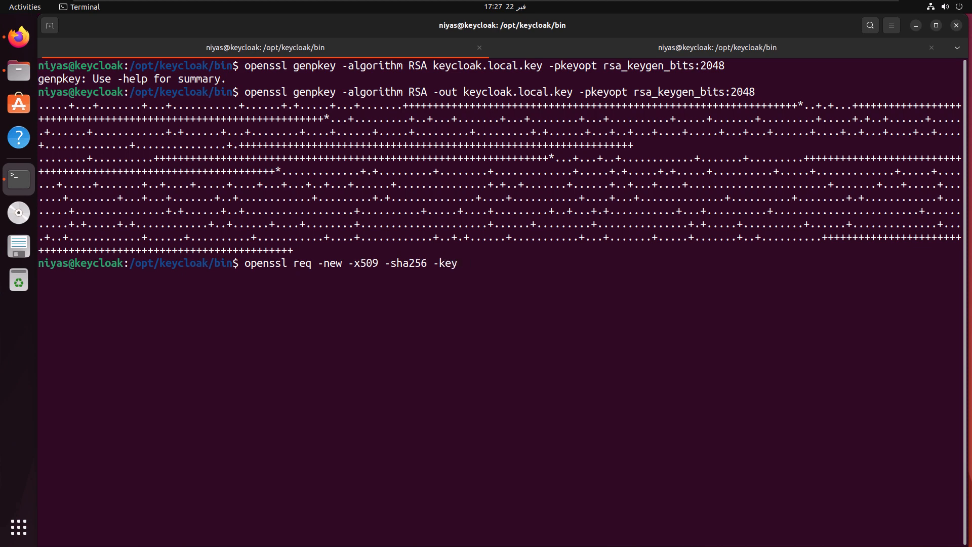
{"action": "type", "text": "keycloak"}
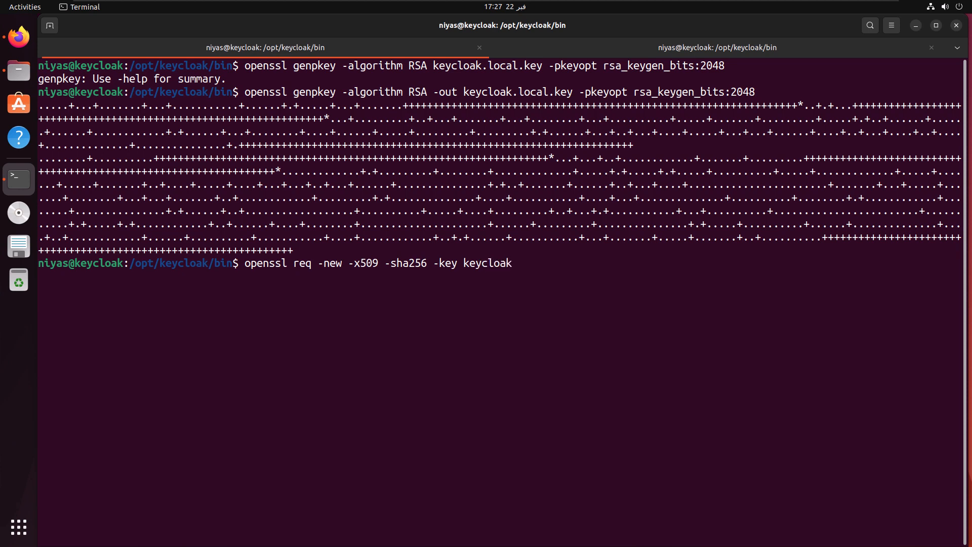
{"action": "type", "text": ".localke"}
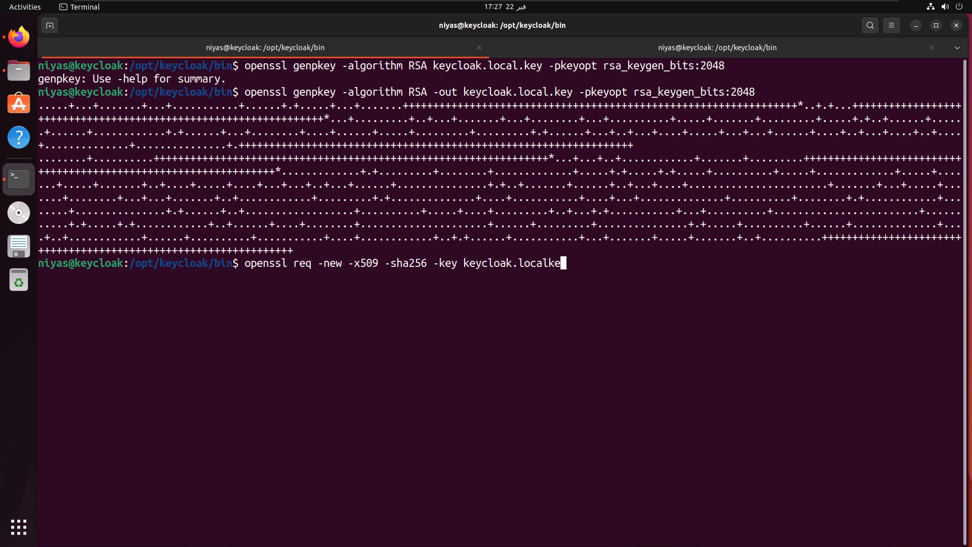
{"action": "type", "text": "y"}
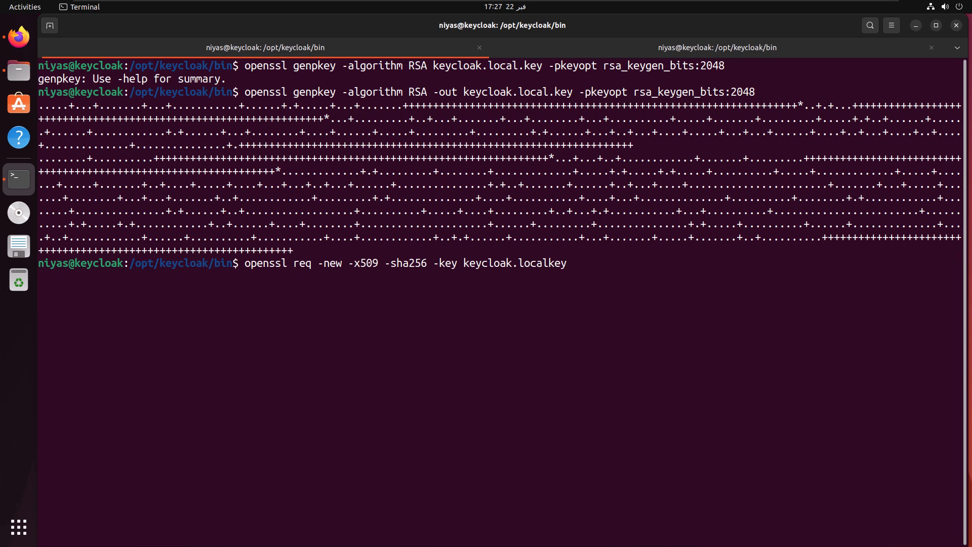
{"action": "type", "text": ".l"}
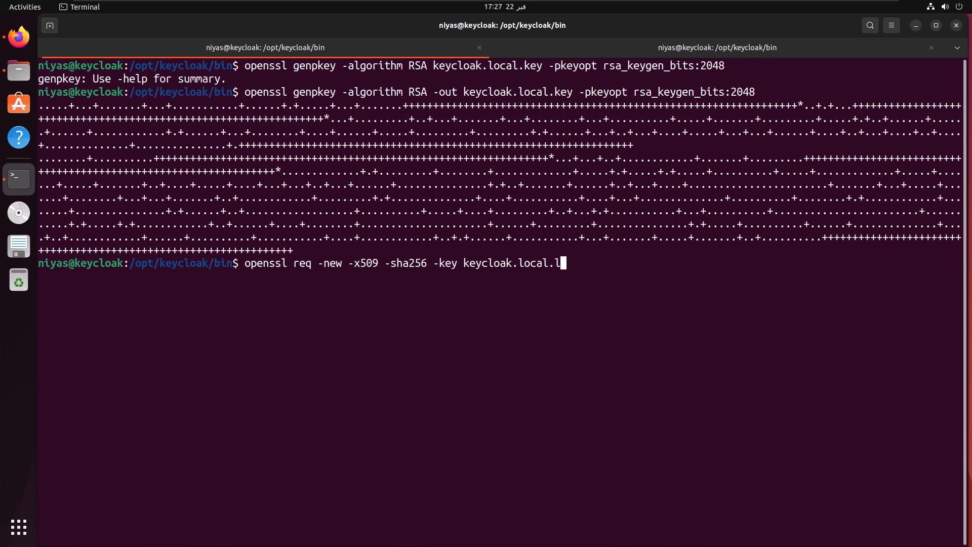
{"action": "type", "text": "ey"}
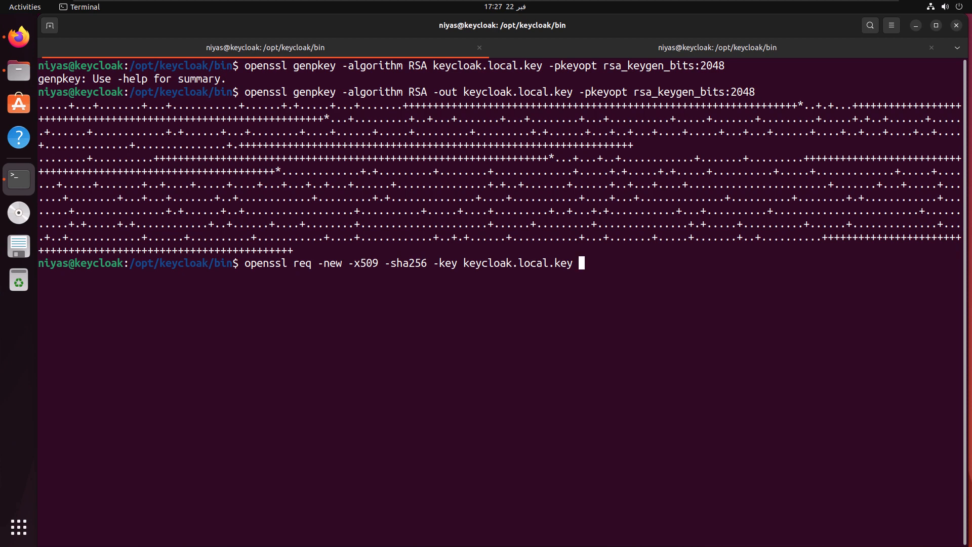
Step: Write the self-signed certificate to keycloak.local.crt valid 365 days and list the folder
{"action": "type", "text": "-out"}
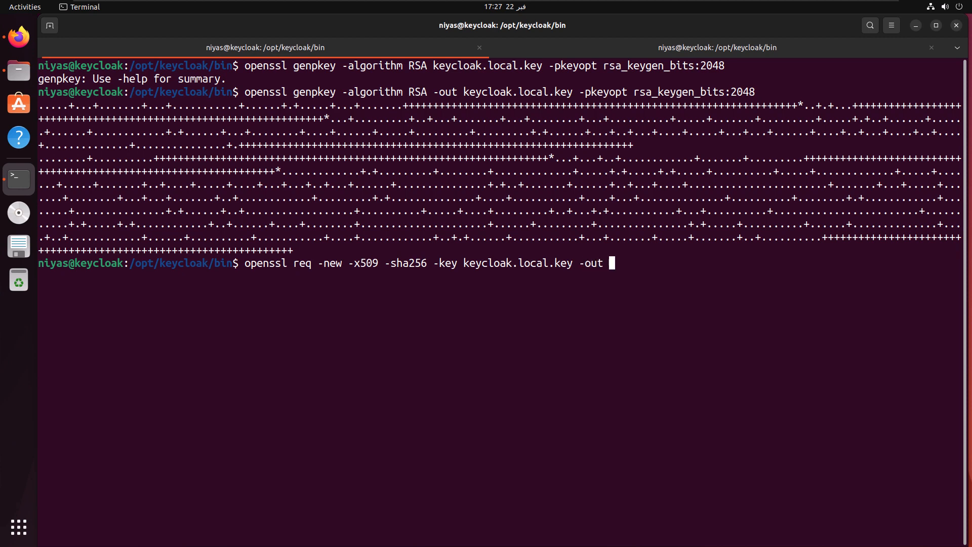
{"action": "type", "text": "keycloak.local.crt -days 365 0s"}
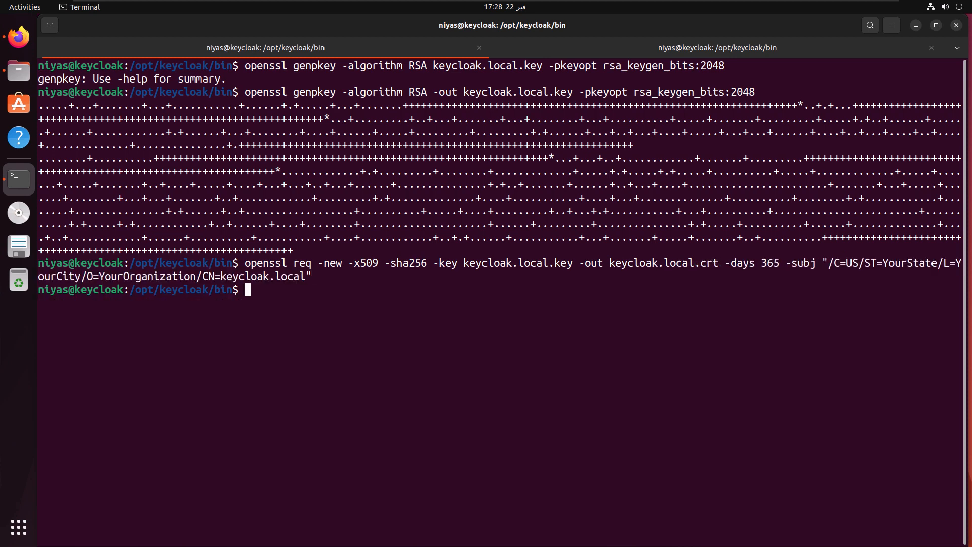
{"action": "type", "text": "ls"}
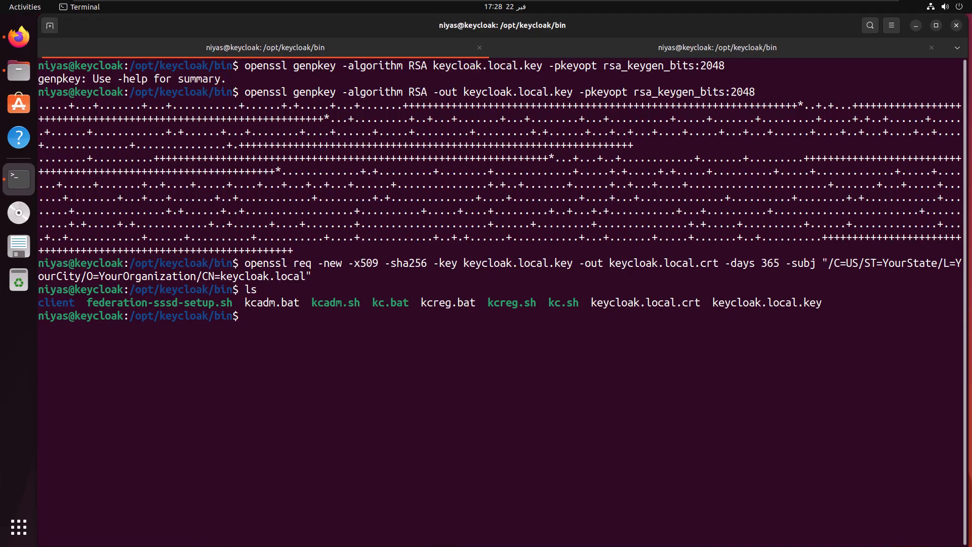
Step: Compose openssl pkcs12 -export taking keycloak.local.crt and keycloak.local.key as inputs
{"action": "type", "text": "openssl"}
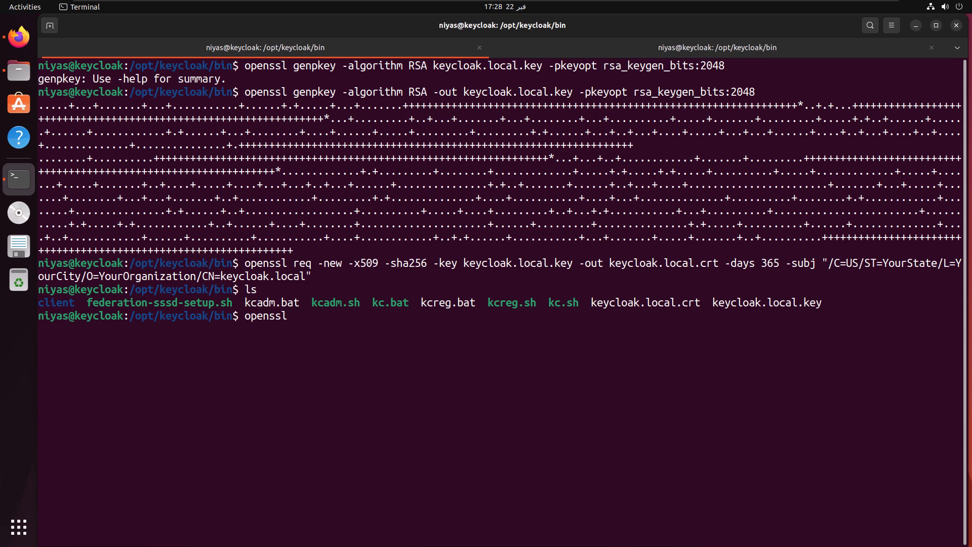
{"action": "type", "text": "pkcs"}
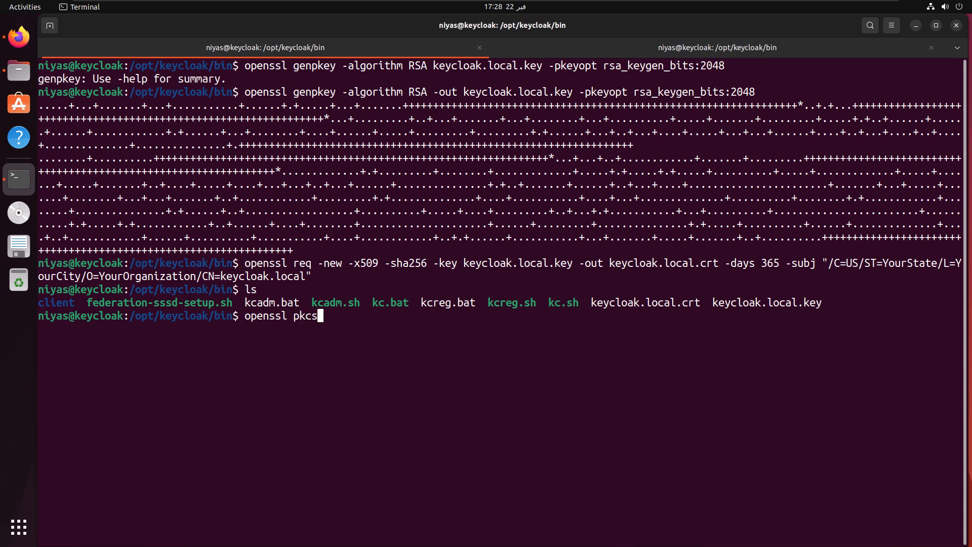
{"action": "type", "text": "12"}
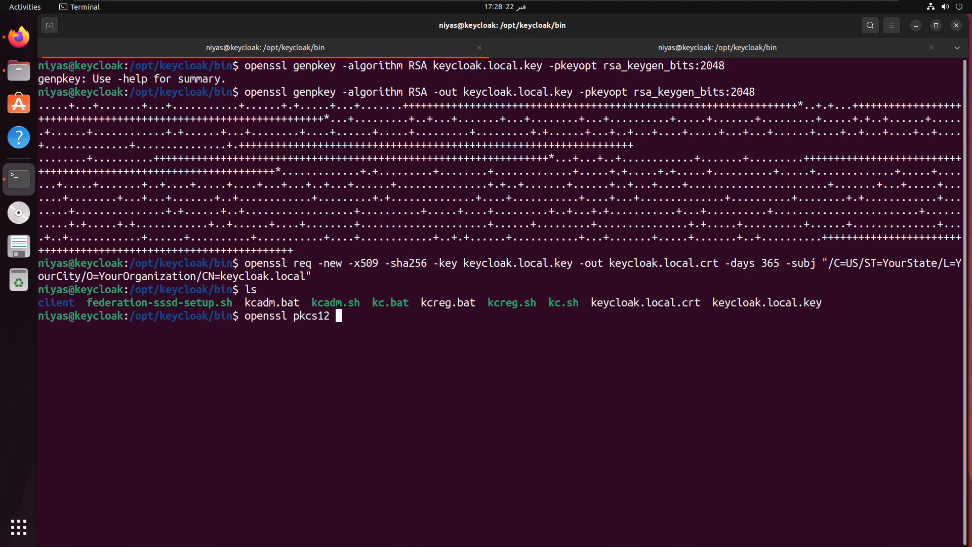
{"action": "type", "text": "-exp"}
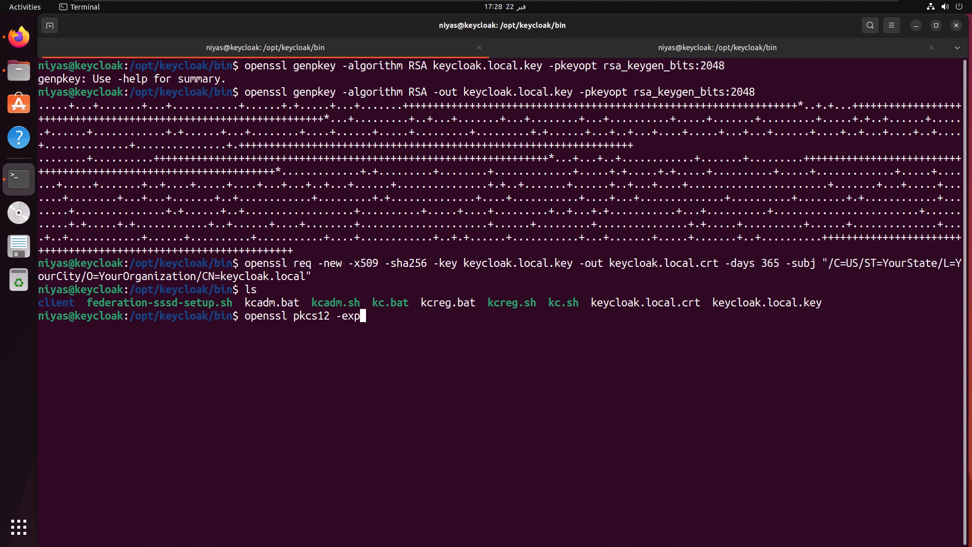
{"action": "type", "text": "ort"}
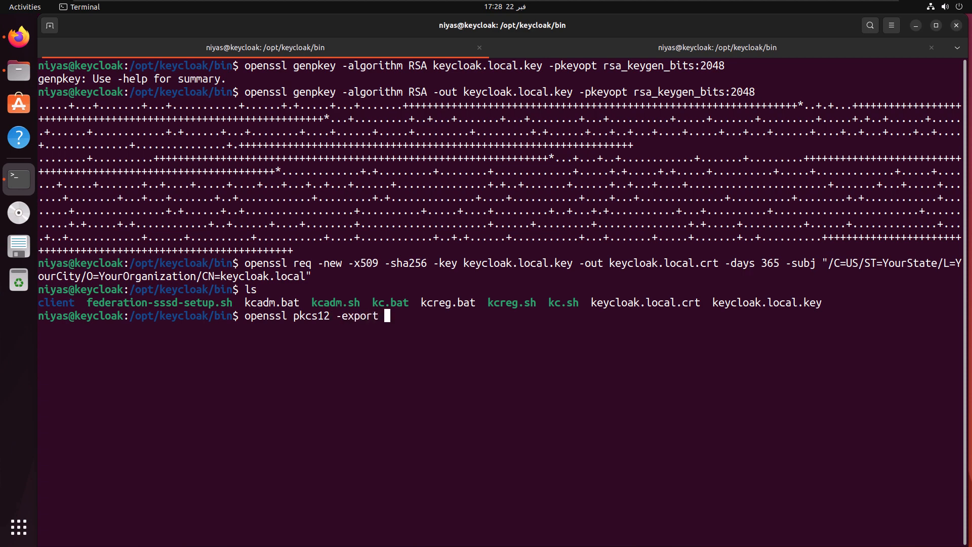
{"action": "type", "text": "-in"}
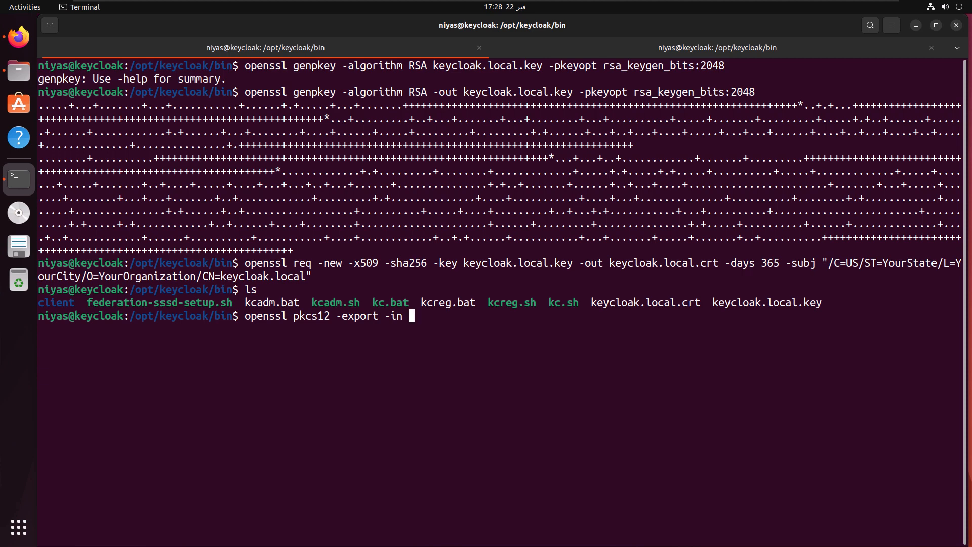
{"action": "type", "text": "keycloak.local."}
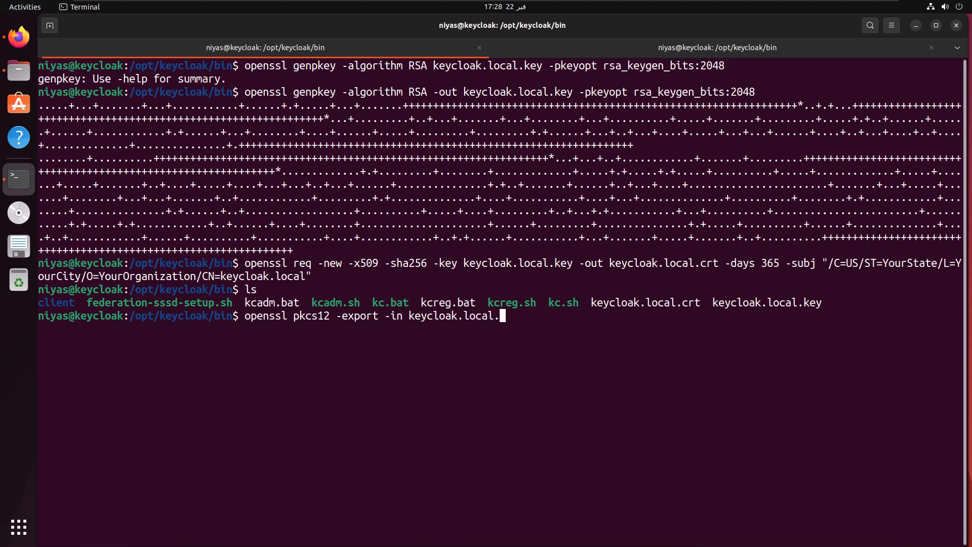
{"action": "type", "text": "crt -inkey l"}
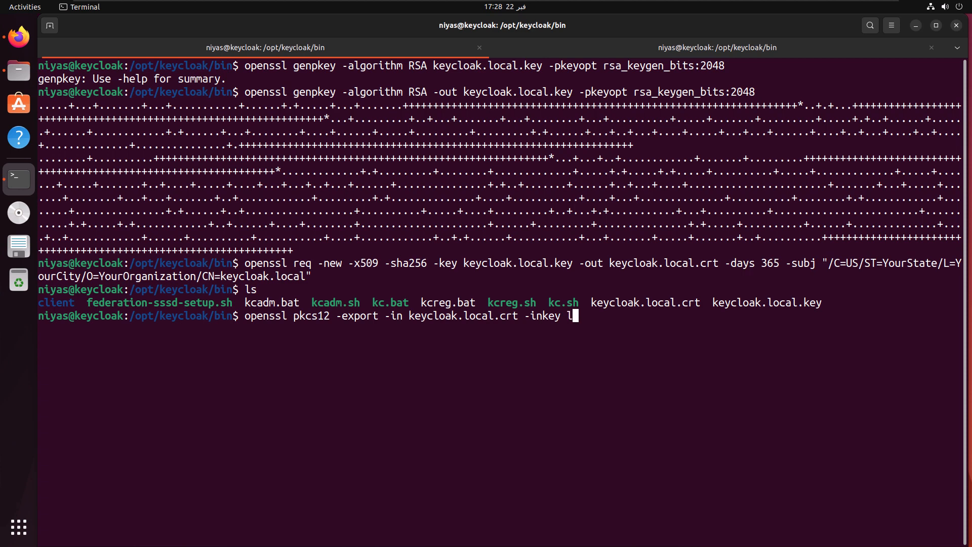
{"action": "type", "text": "keycloak.local."}
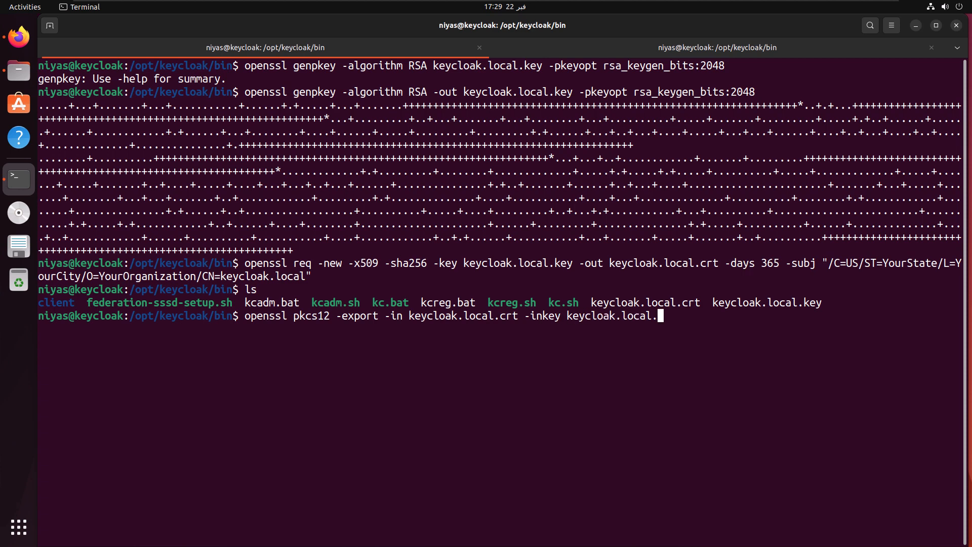
{"action": "type", "text": "key"}
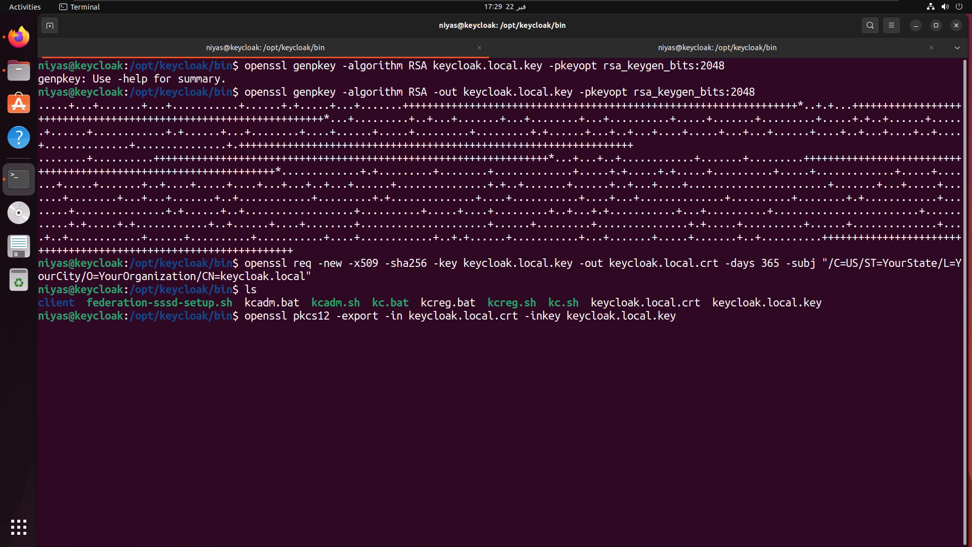
Step: Name the entry keycloak and export the password-protected bundle to keycloak.local.p12
{"action": "type", "text": "-name"}
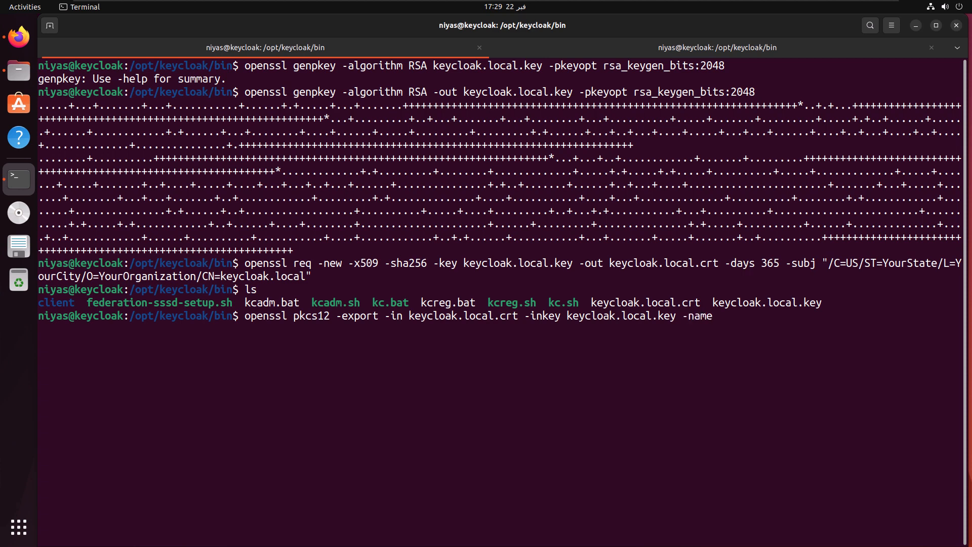
{"action": "type", "text": "key"}
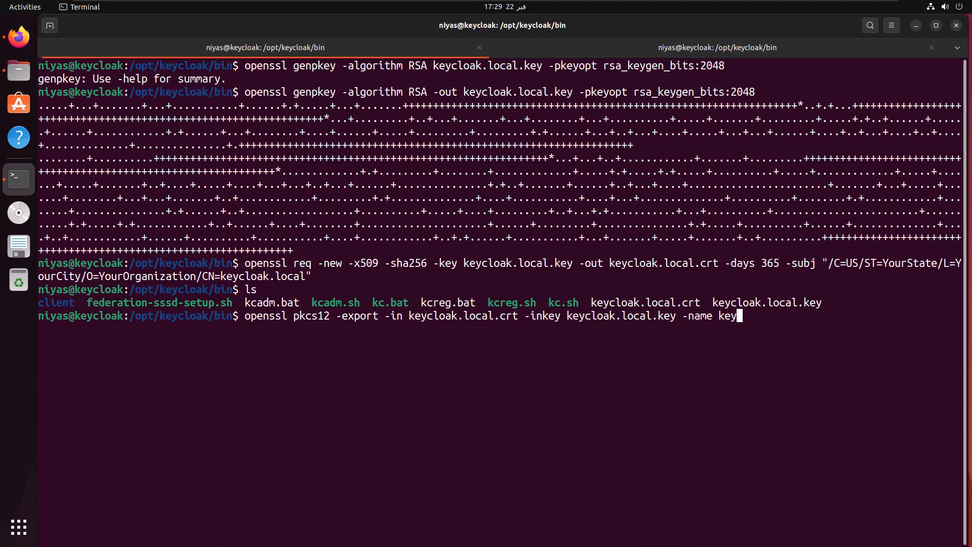
{"action": "type", "text": "cloak"}
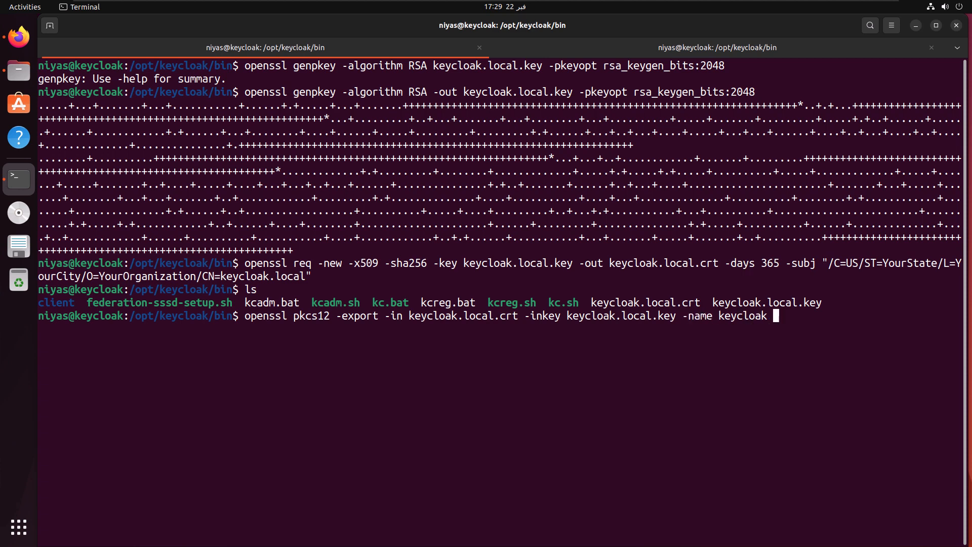
{"action": "type", "text": "-out"}
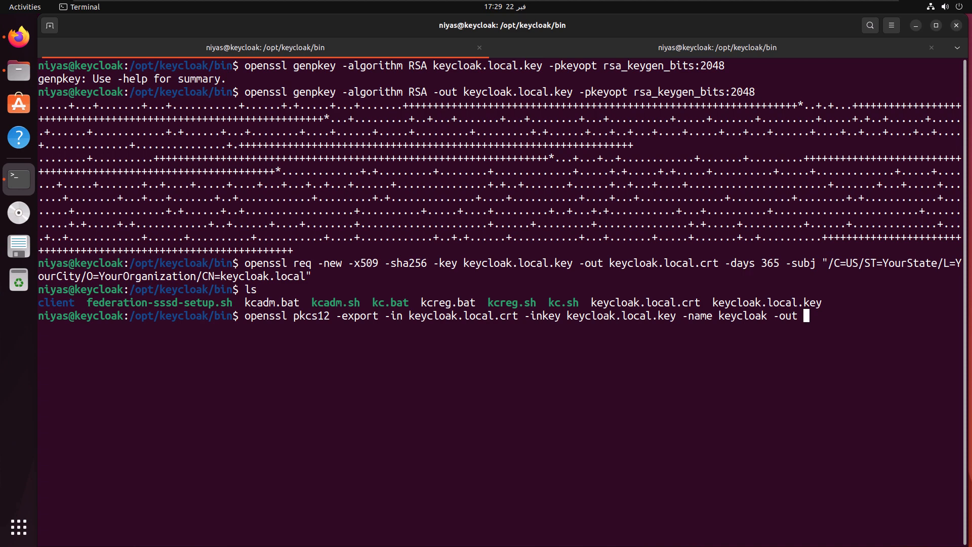
{"action": "type", "text": "keycloak.local"}
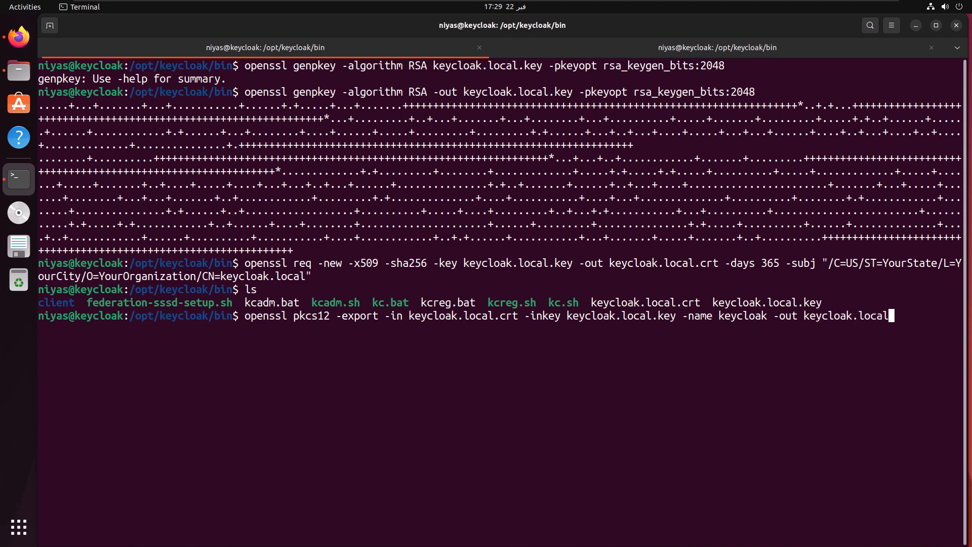
{"action": "type", "text": ".p12"}
{"action": "type", "text": "ls"}
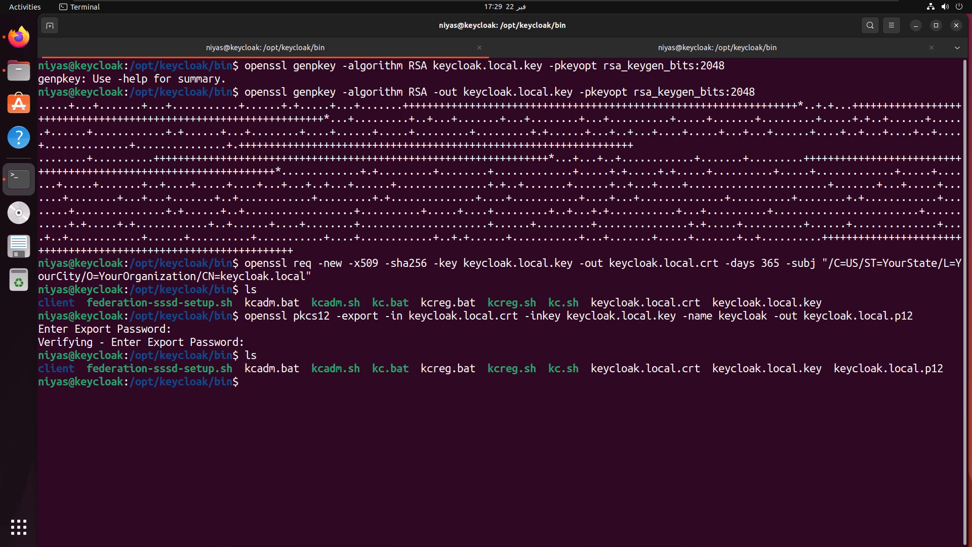
{"action": "double_click", "coordinate": [899, 368]}
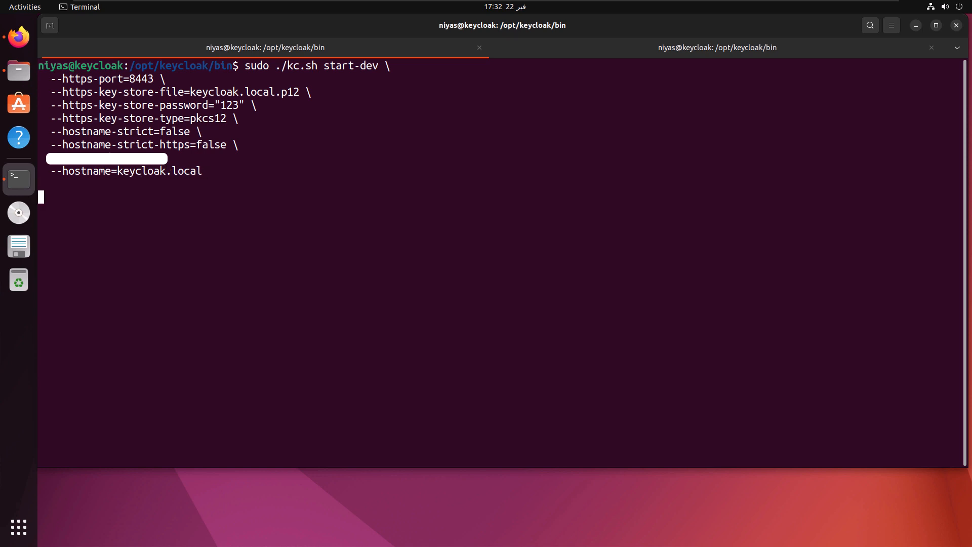
Step: Run kc.sh start-dev with HTTPS on port 8443, the keycloak.local.p12 keystore and hostname keycloak.local
{"action": "key", "text": "Return"}
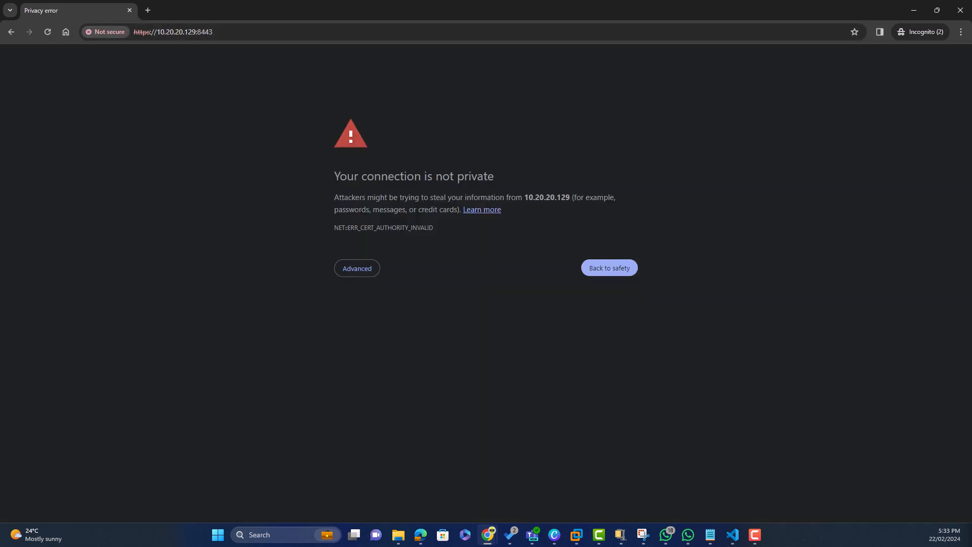
Step: Inspect the certificate served at 10.20.20.129:8443 via Not secure, confirming it is issued to keycloak.local
{"action": "left_click", "coordinate": [105, 31]}
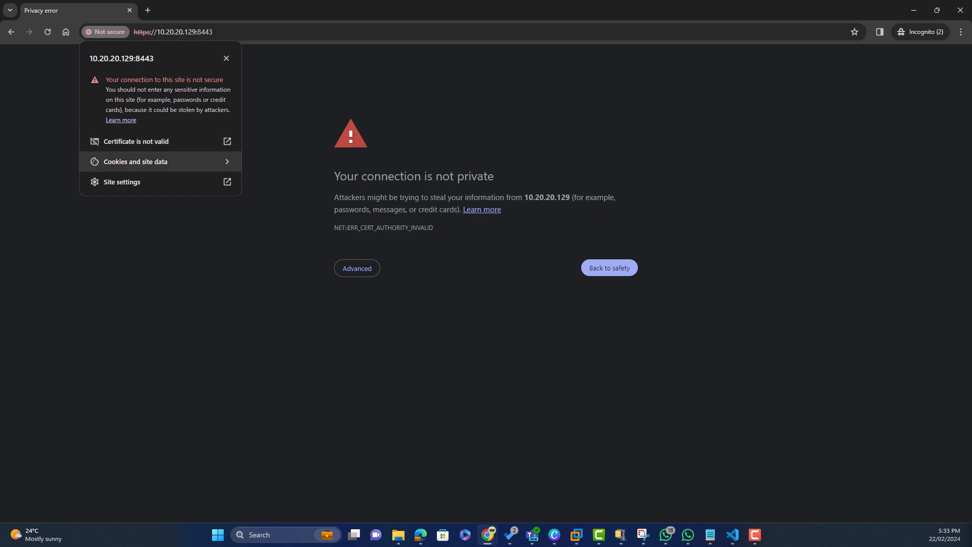
{"action": "left_click", "coordinate": [136, 142]}
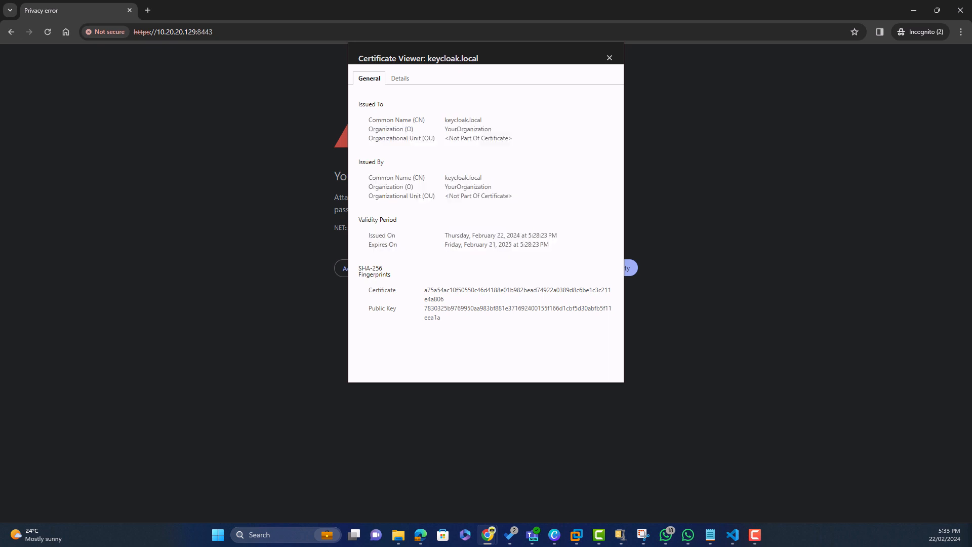
{"action": "left_click", "coordinate": [608, 57]}
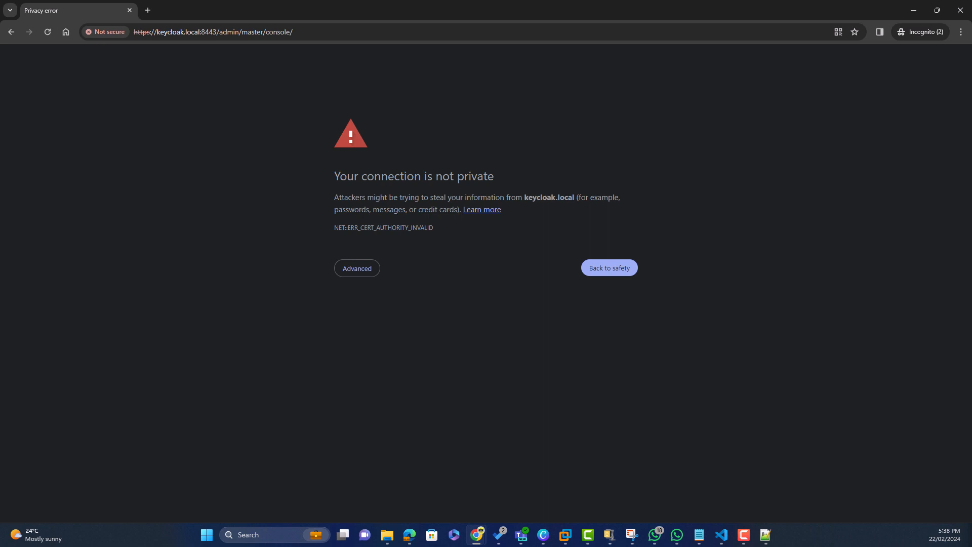
Step: Proceed past the certificate warning to keycloak.local and sign in to the admin console as admin
{"action": "left_click", "coordinate": [356, 267]}
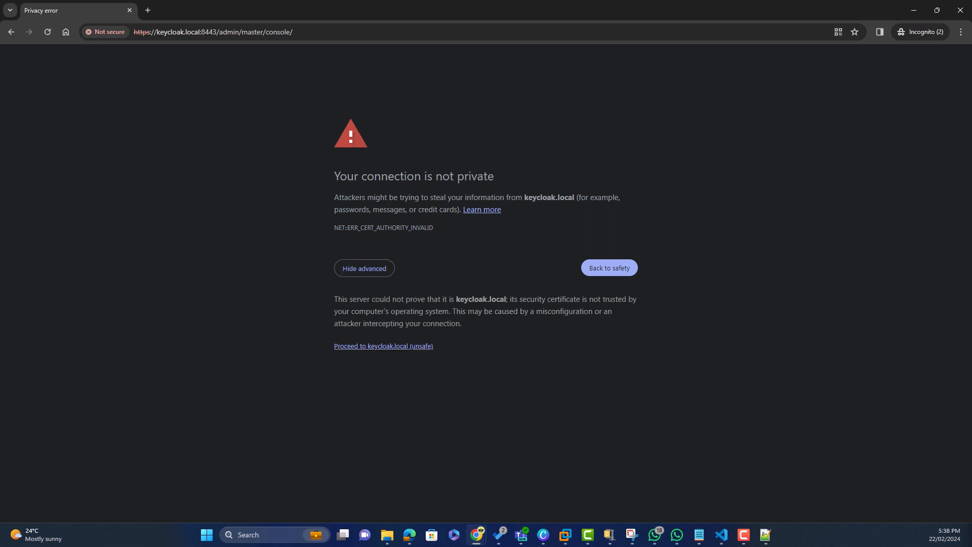
{"action": "left_click", "coordinate": [382, 346]}
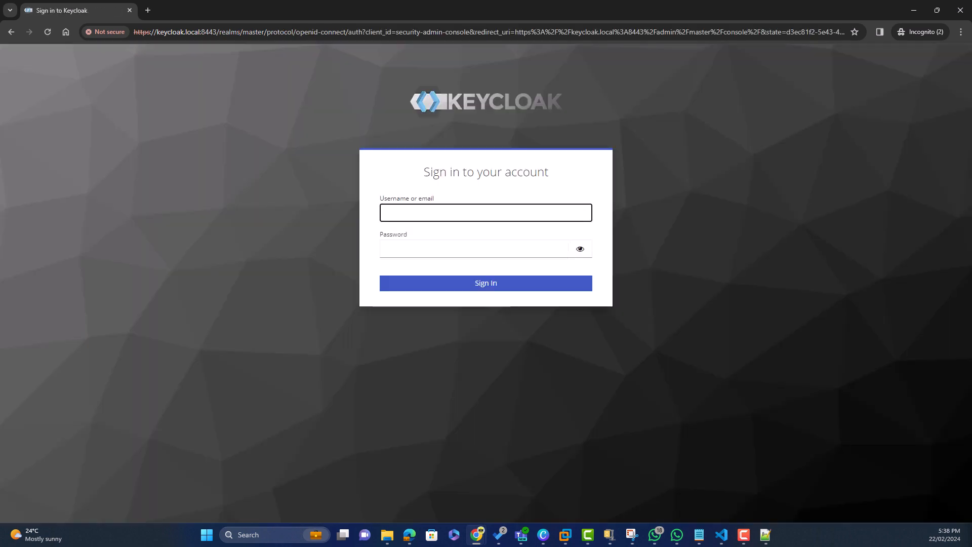
{"action": "type", "text": "admin"}
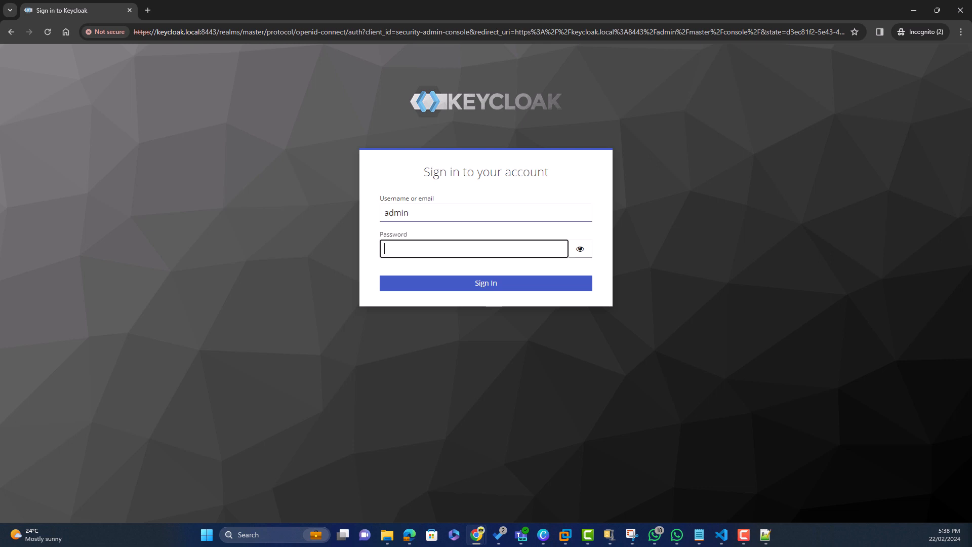
{"action": "left_click", "coordinate": [485, 282]}
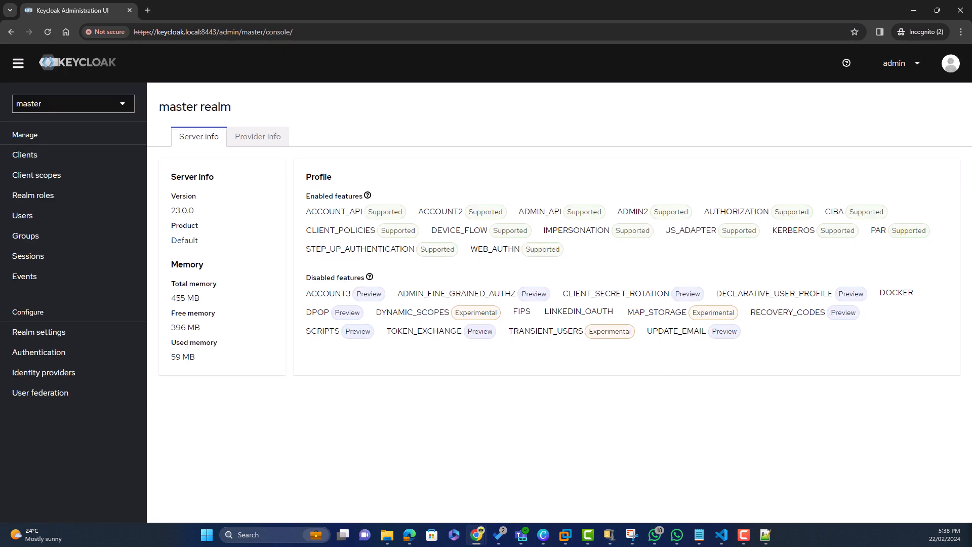
Step: View the certificate served to the admin console via Not secure and close the viewer
{"action": "left_click", "coordinate": [104, 32]}
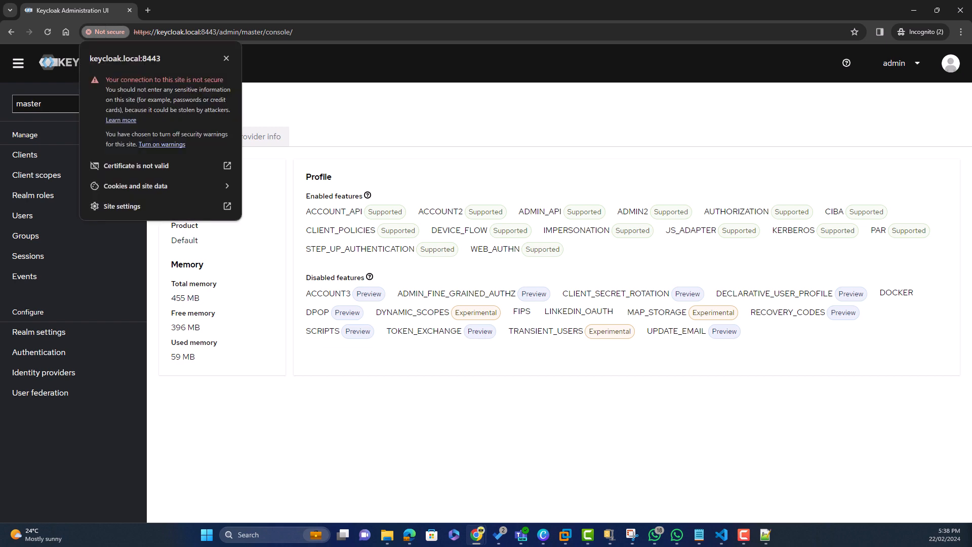
{"action": "left_click", "coordinate": [135, 167]}
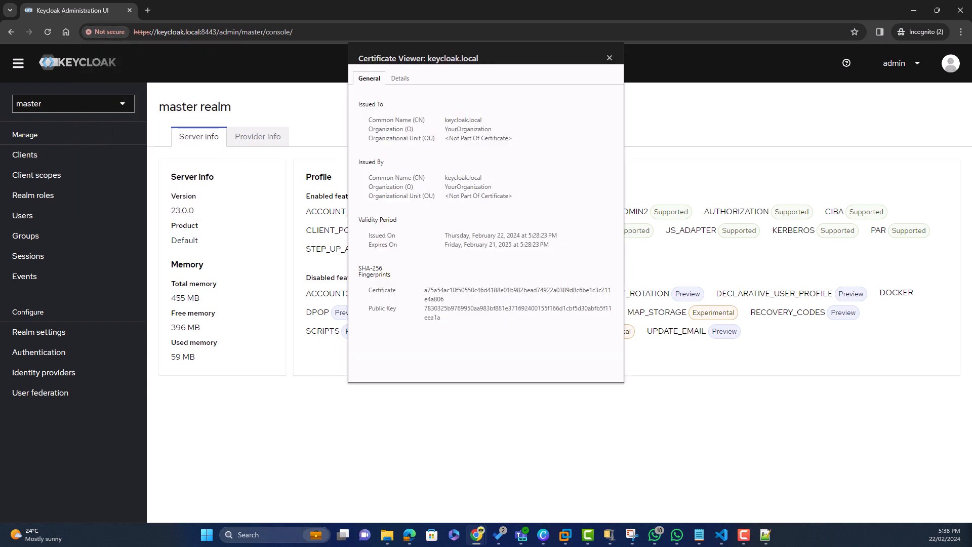
{"action": "left_click", "coordinate": [608, 58]}
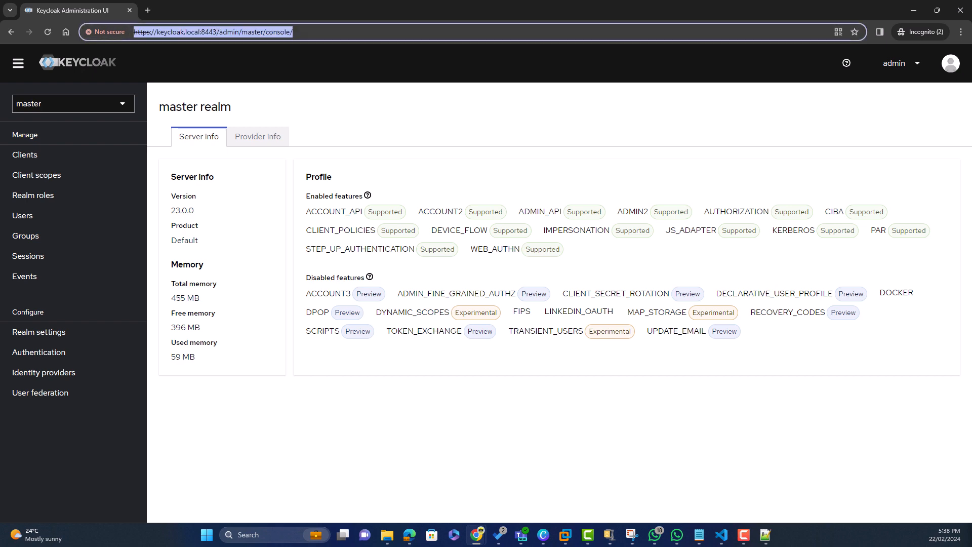